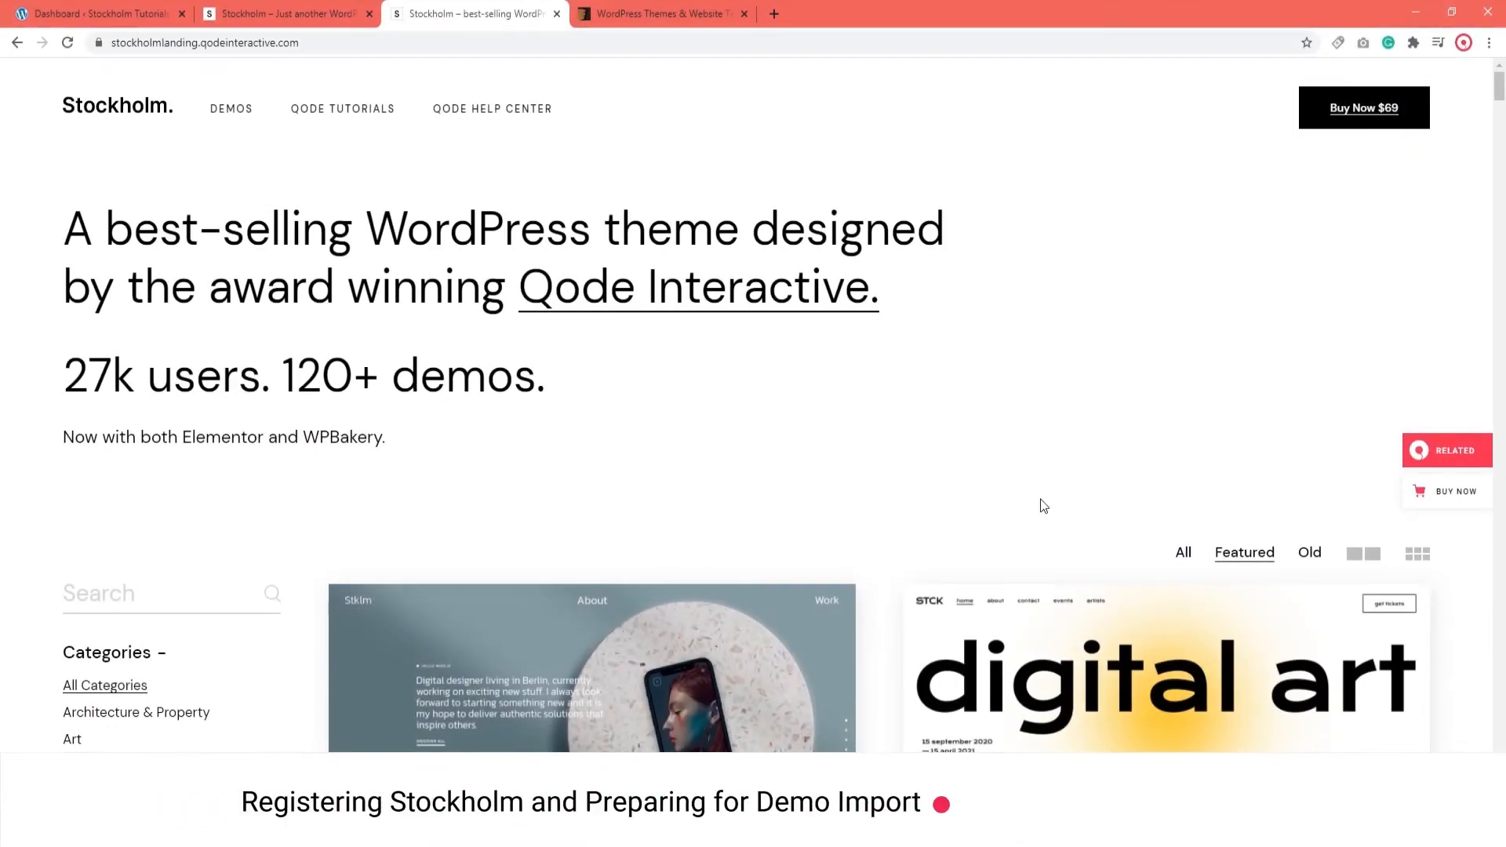
Browse down through the Stockholm theme's demo collection on the landing page.
scroll("down", 3)
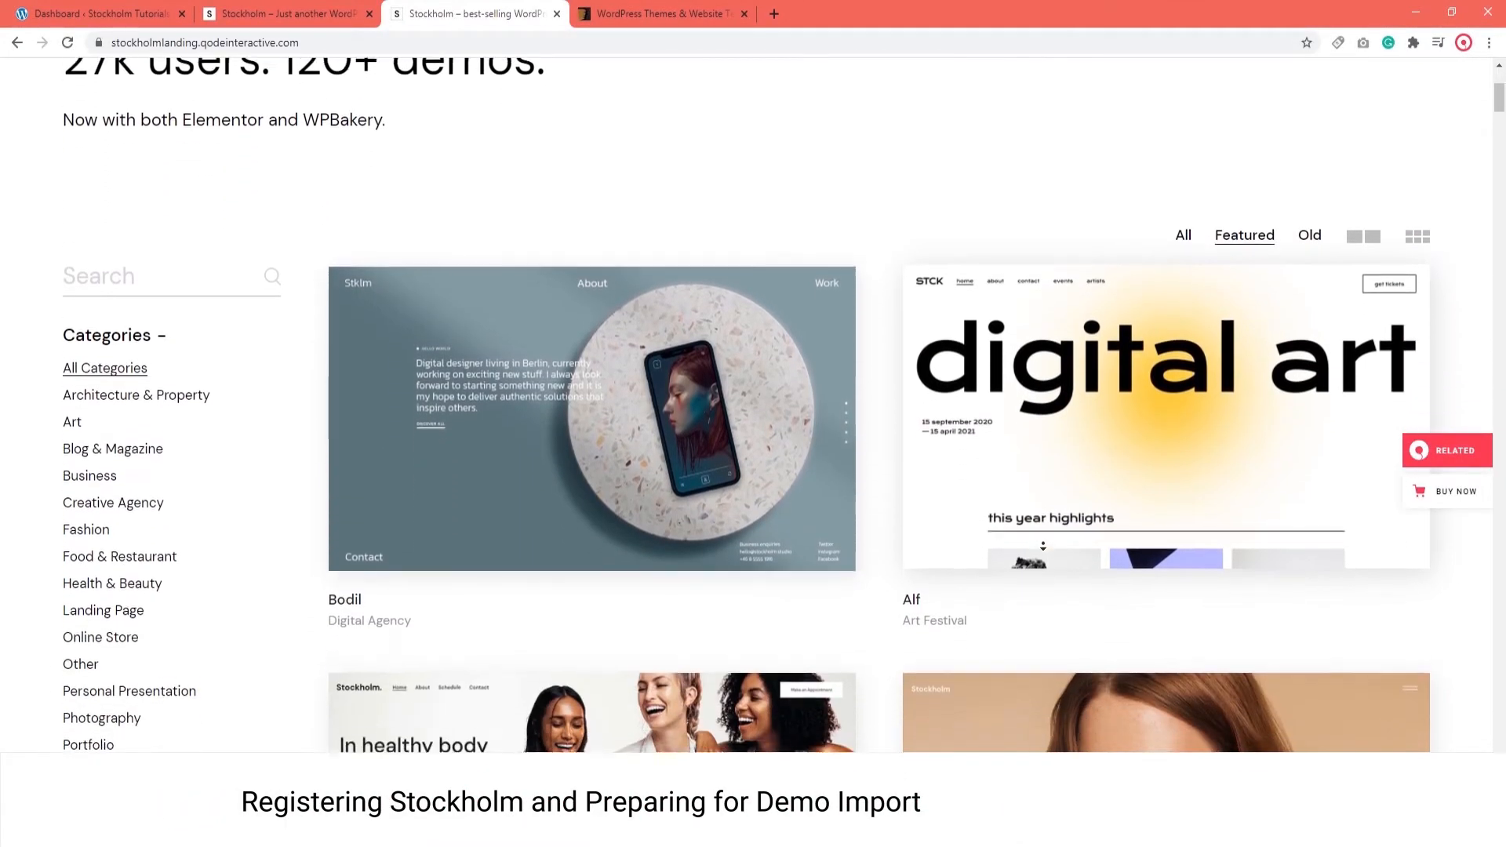
scroll("down", 3)
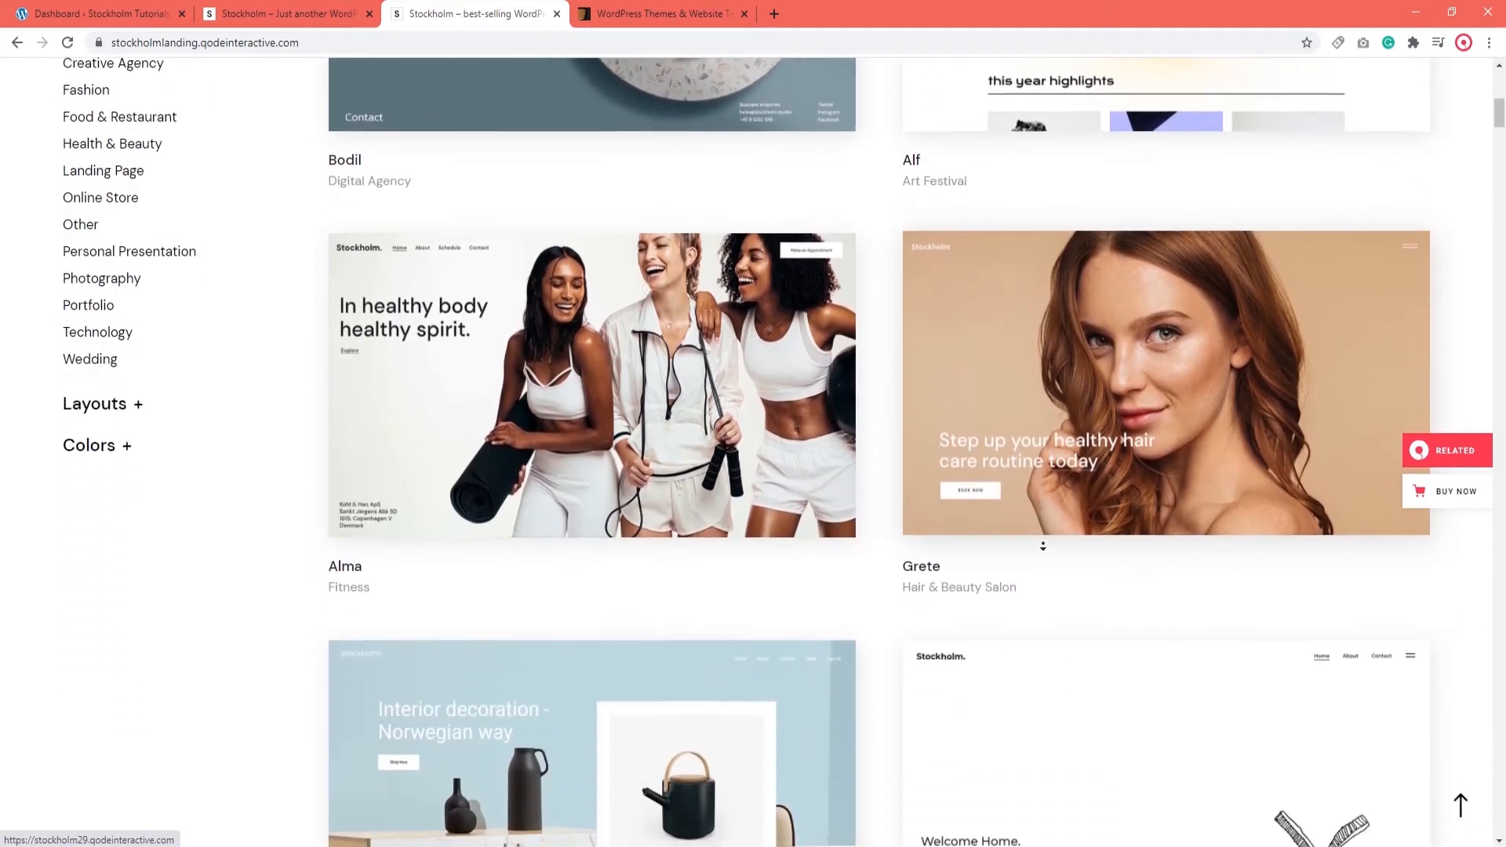
scroll("down", 3)
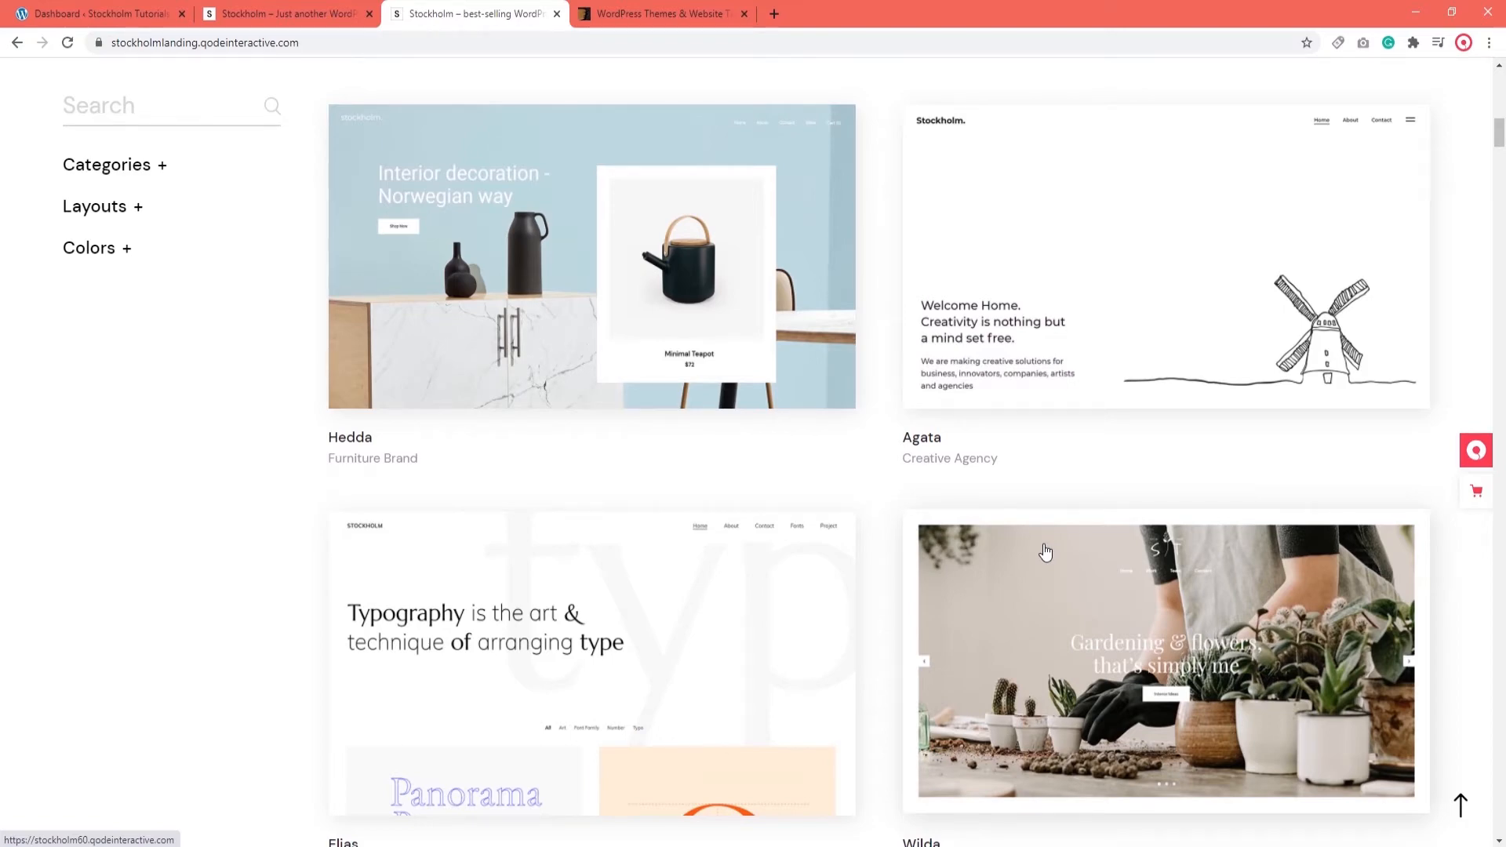
Switch to the site's WordPress admin and view the installed plugins list.
left_click(95, 14)
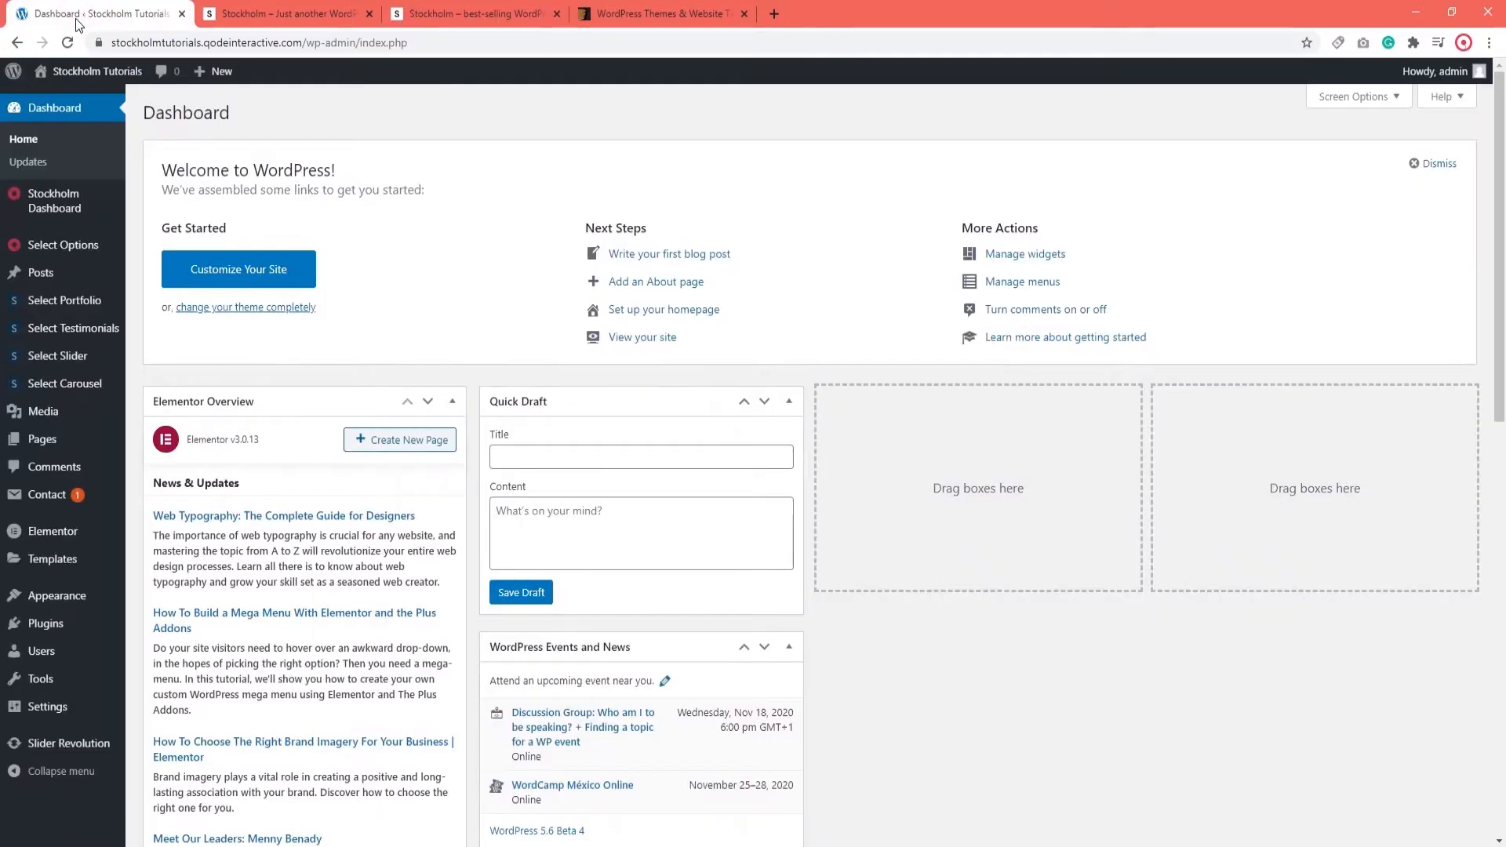
scroll("down", 3)
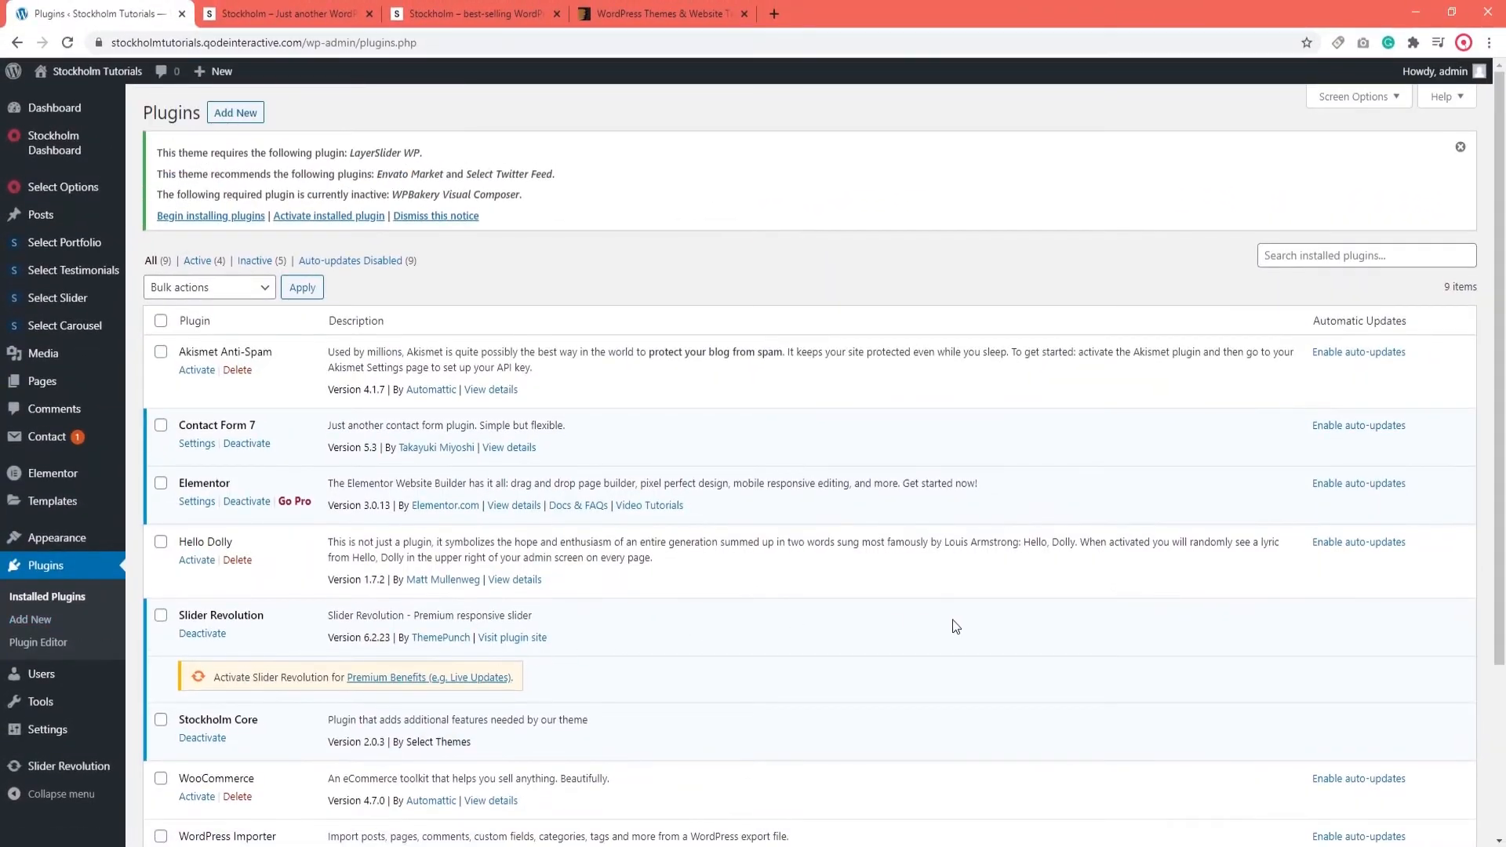
Submit the Stockholm theme registration with the purchase code and email filled in.
scroll("down", 3)
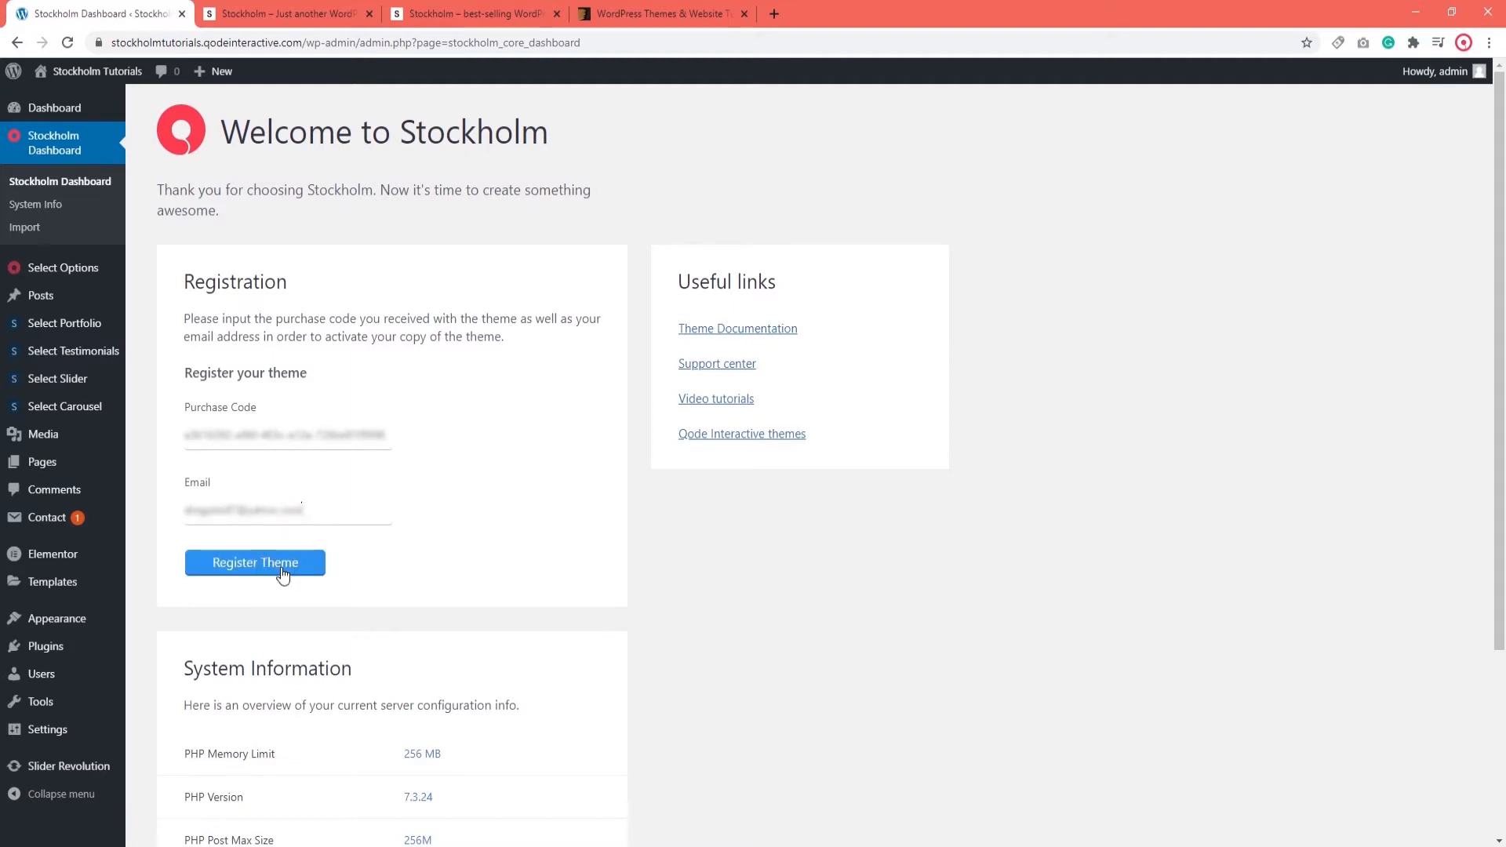
left_click(255, 564)
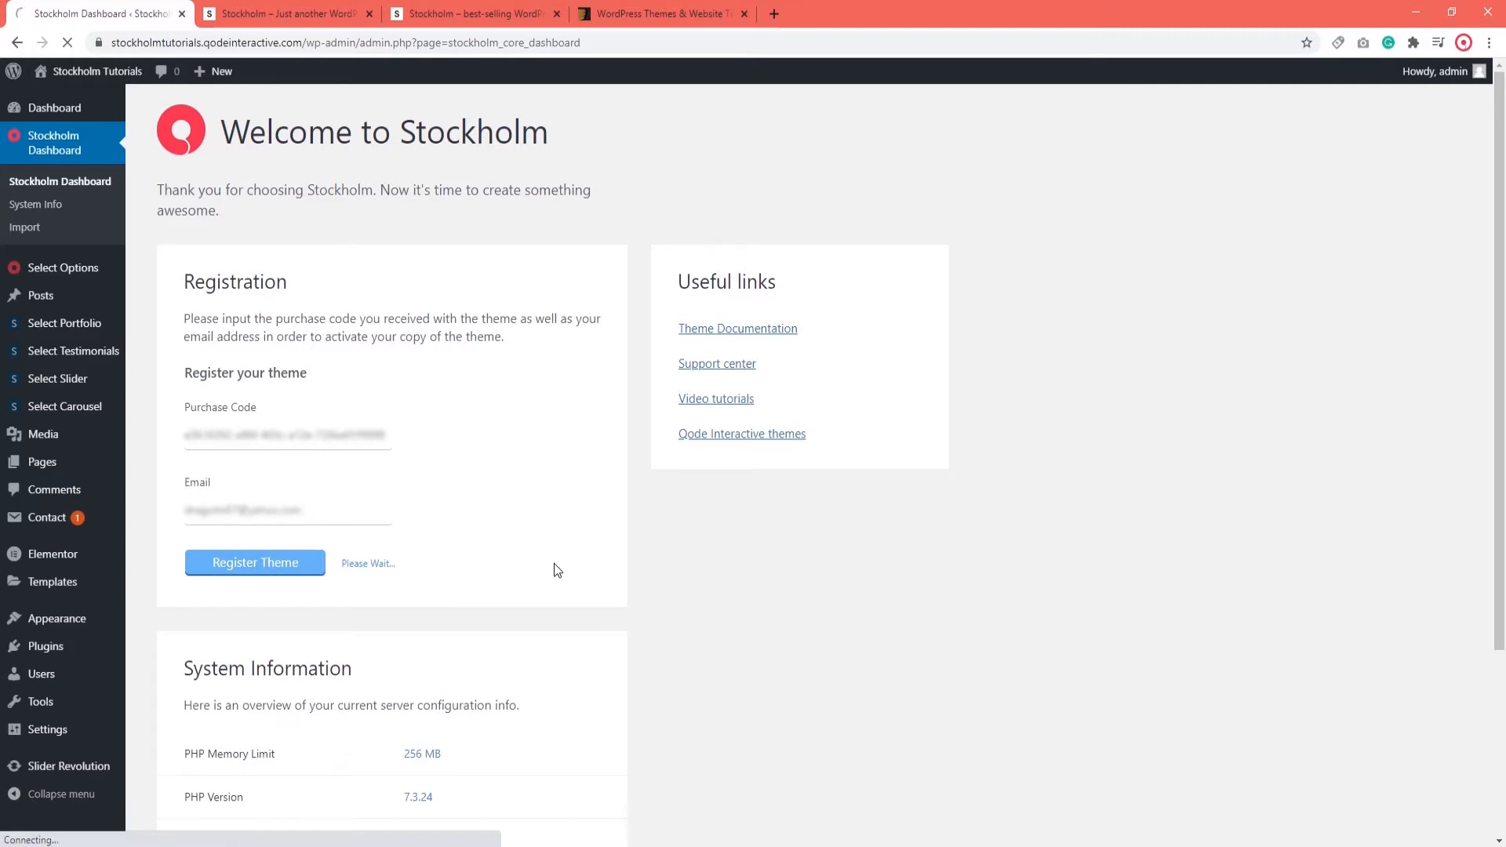
left_click(255, 563)
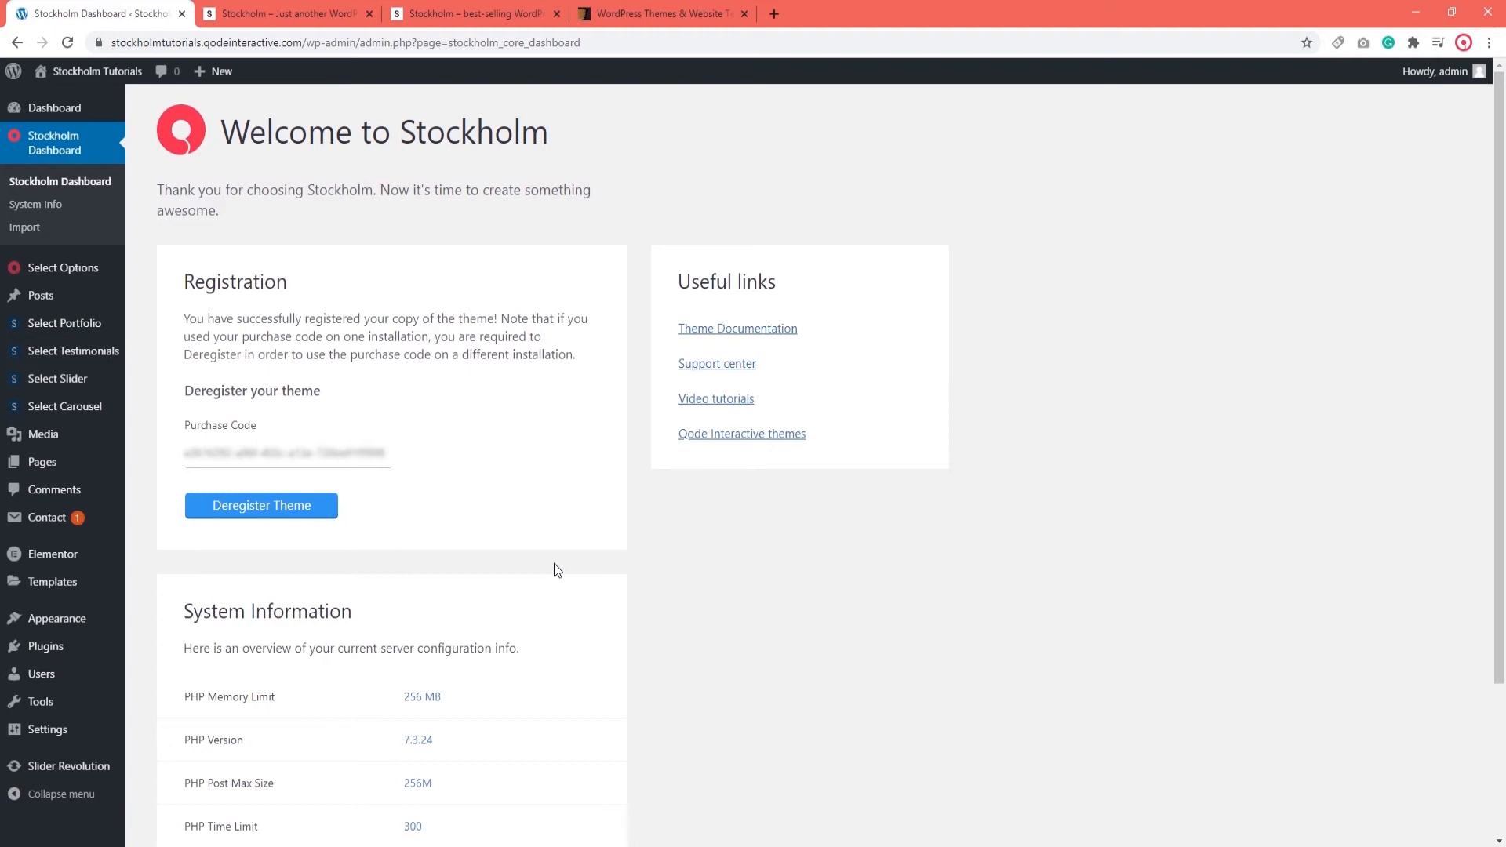
Confirm the registration success message and move down toward the System Information section.
left_click(555, 568)
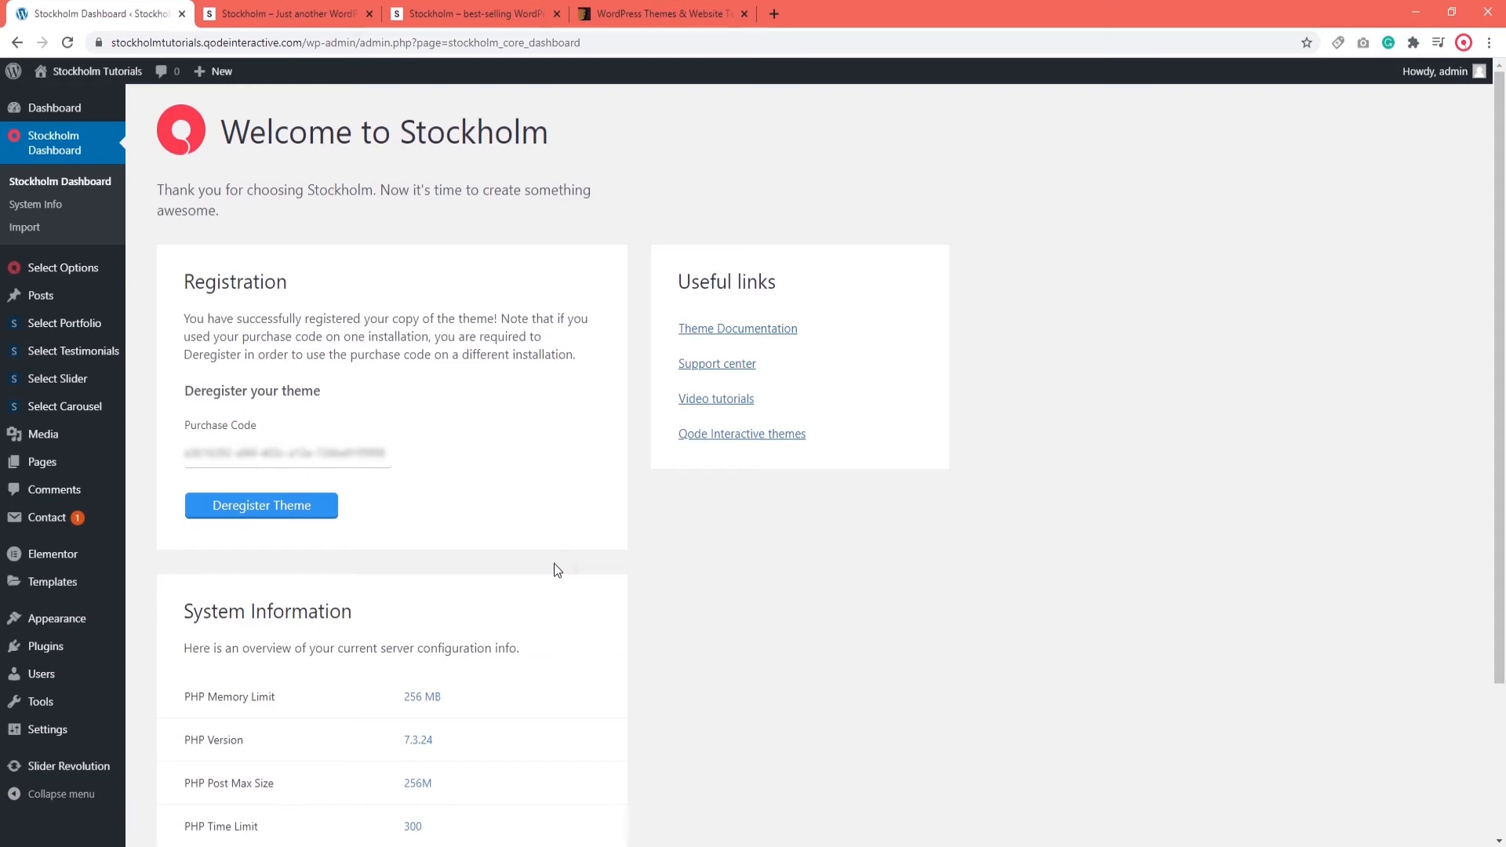
scroll("down", 3)
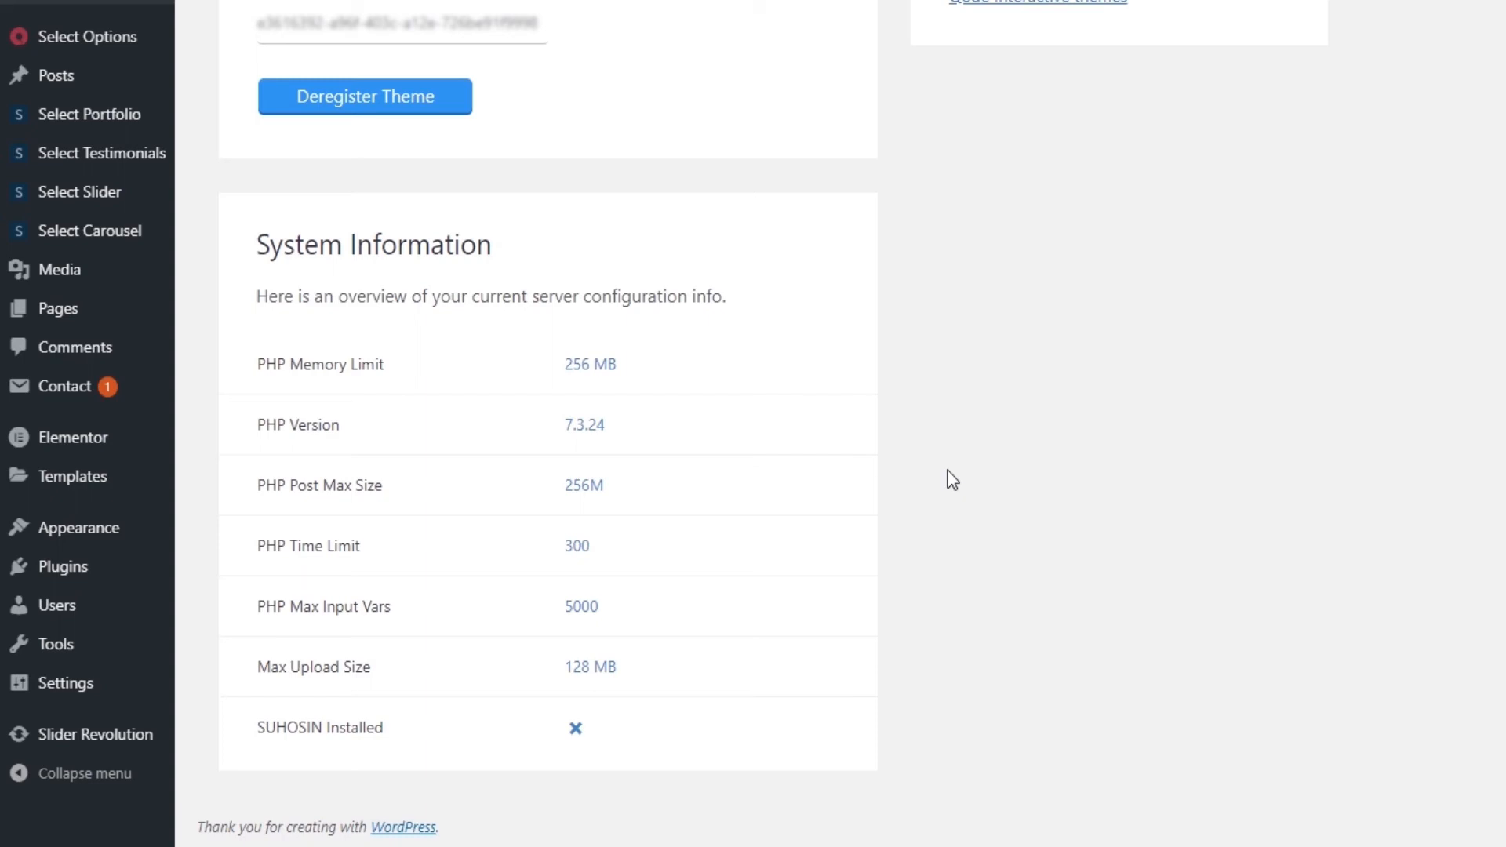
mouse_move(943, 485)
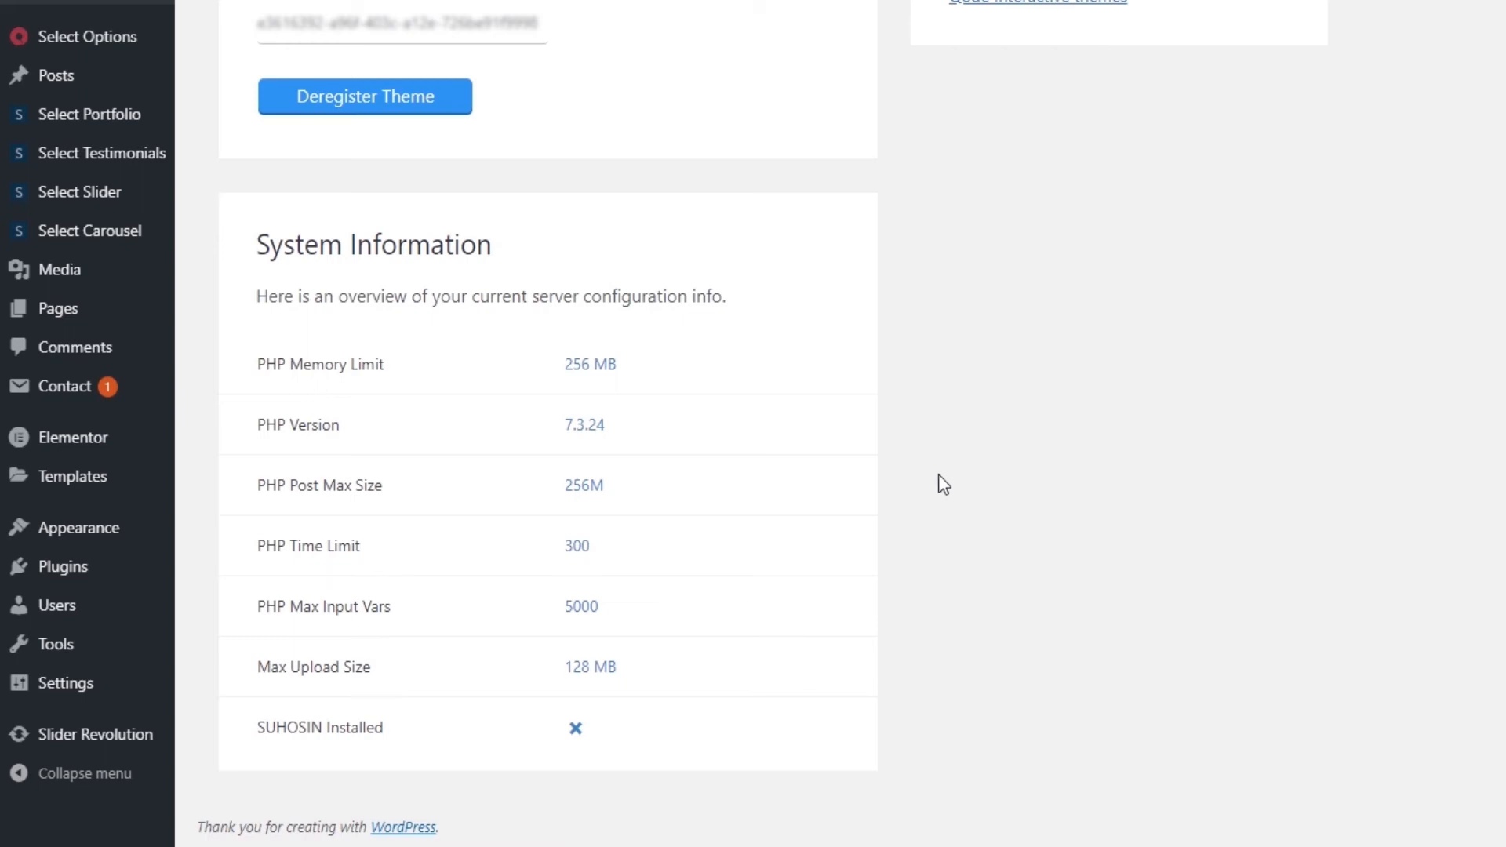
Single out the 128 MB Max Upload Size entry in the System Information panel.
left_click(260, 666)
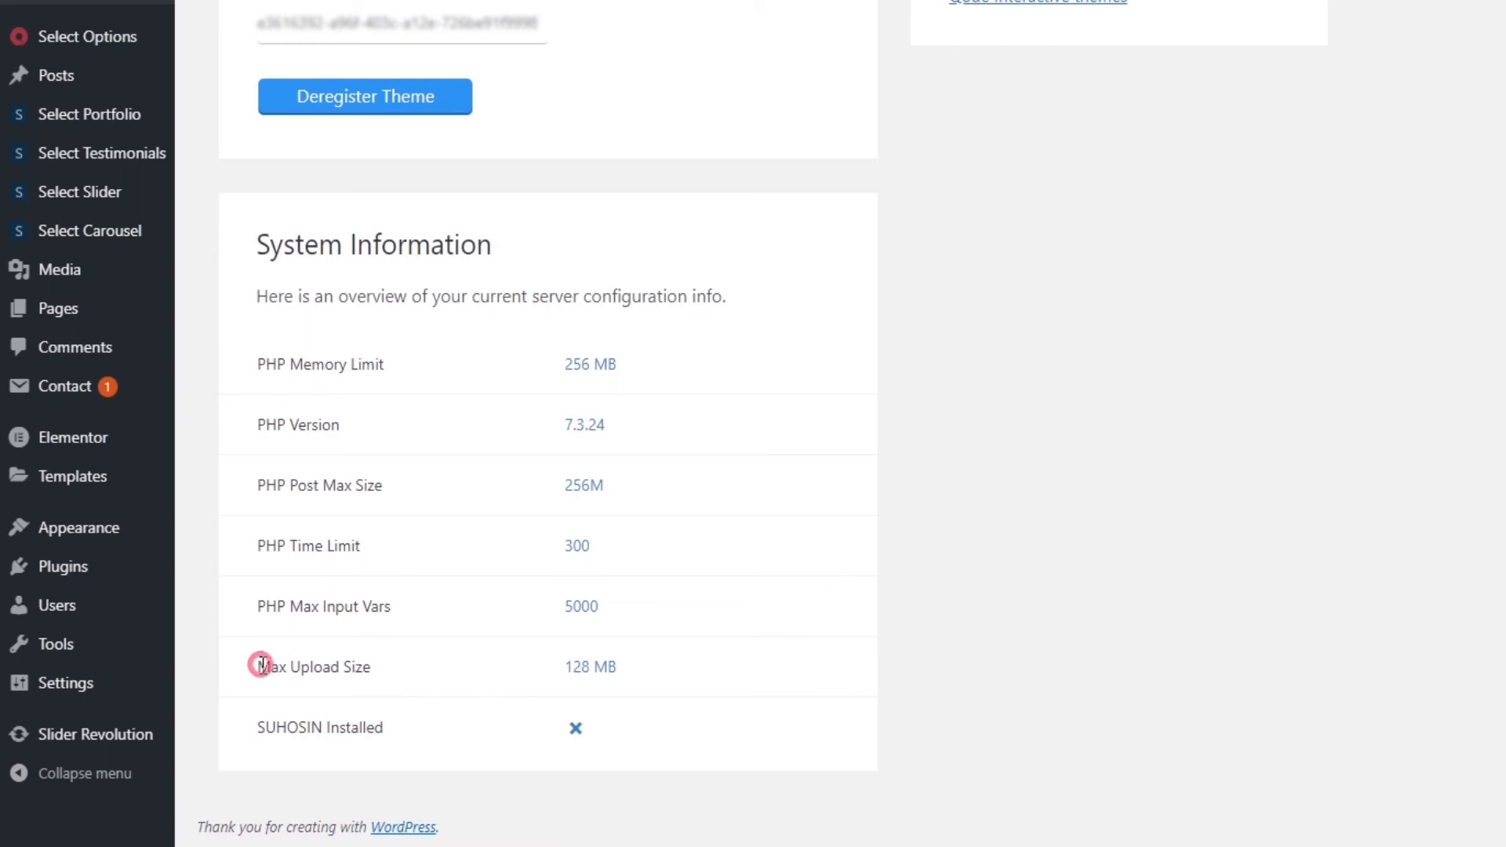